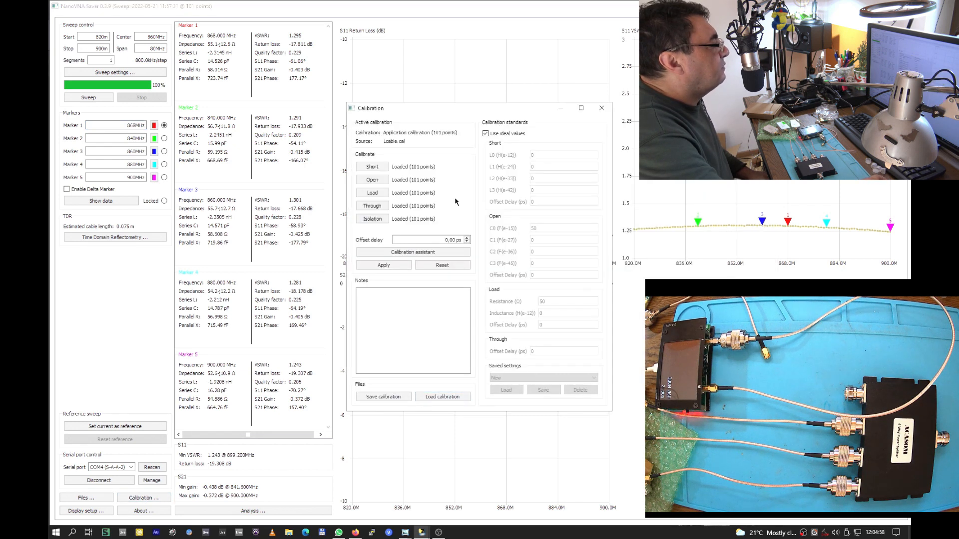
Close the Calibration window to show the S11 return loss and S21 gain plots.
{"action": "left_click", "coordinate": [600, 107]}
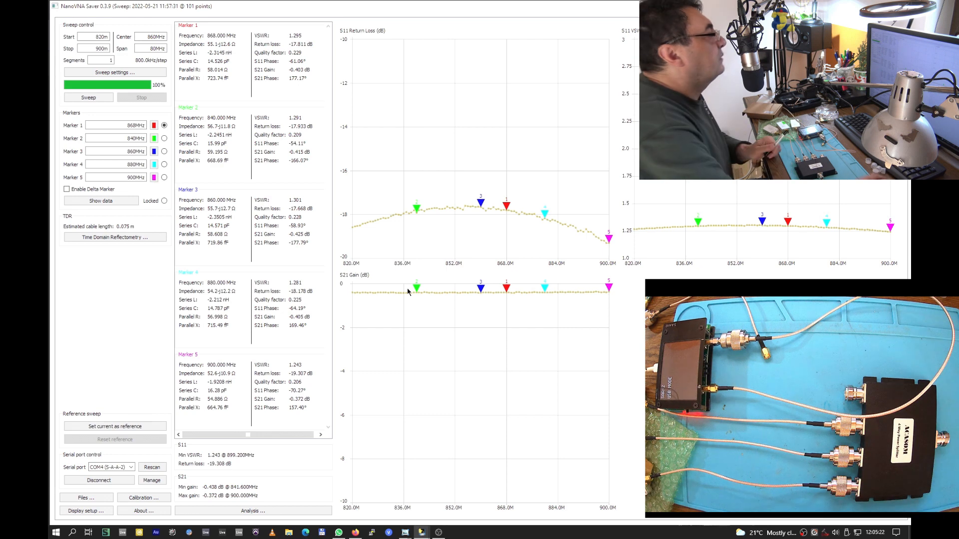
{"action": "mouse_move", "coordinate": [506, 217]}
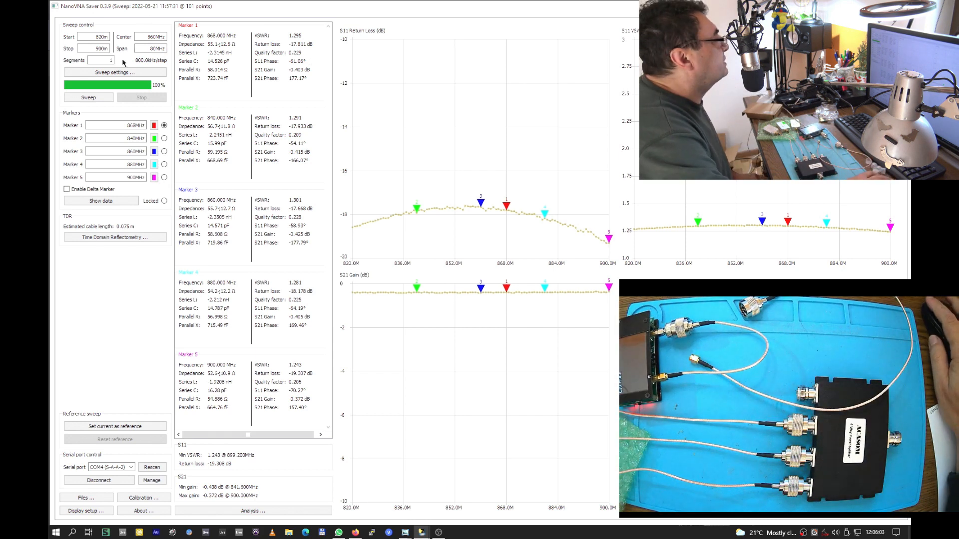
{"action": "left_click", "coordinate": [88, 97]}
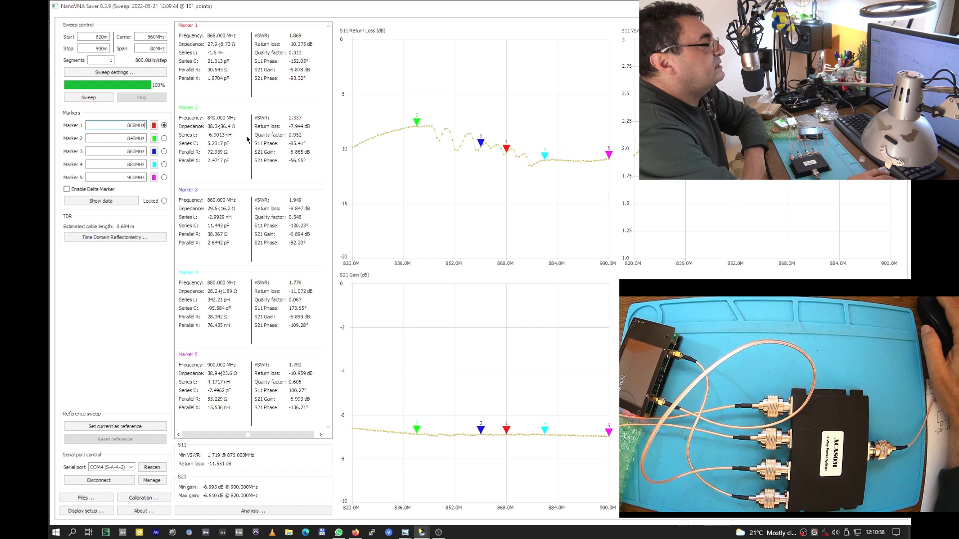
Run new sweeps after moving the cable between output ports to read S21 isolation near -23 dB at 868 MHz.
{"action": "left_click", "coordinate": [88, 97]}
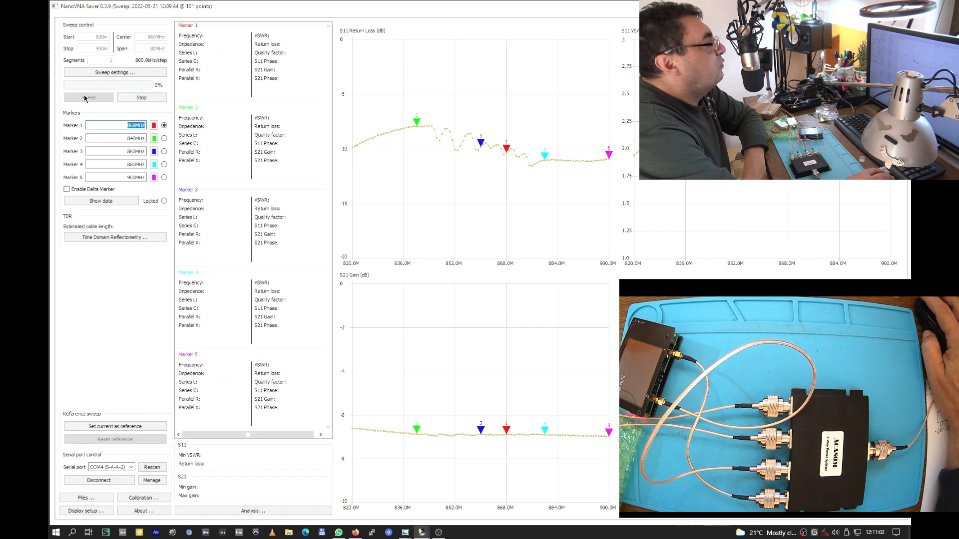
{"action": "left_click", "coordinate": [87, 97]}
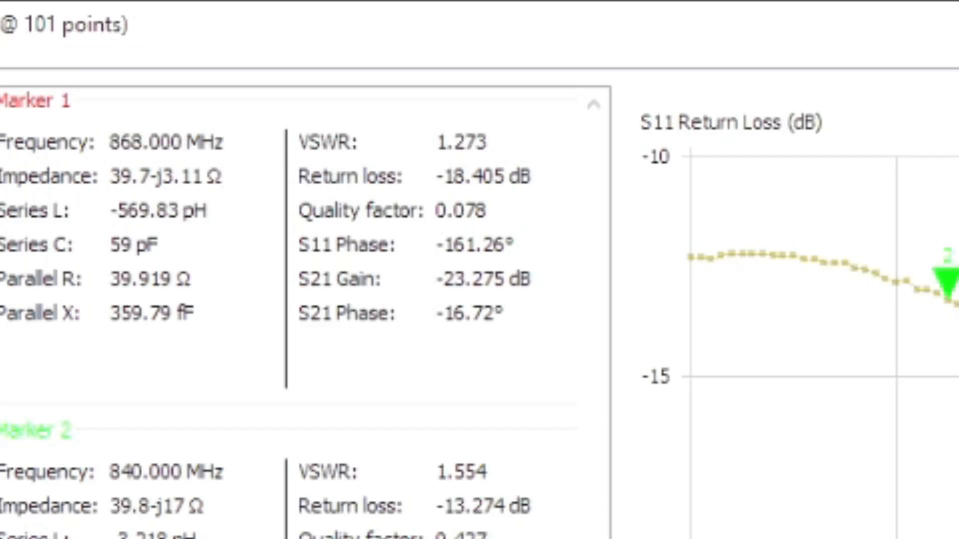
{"action": "mouse_move", "coordinate": [382, 324]}
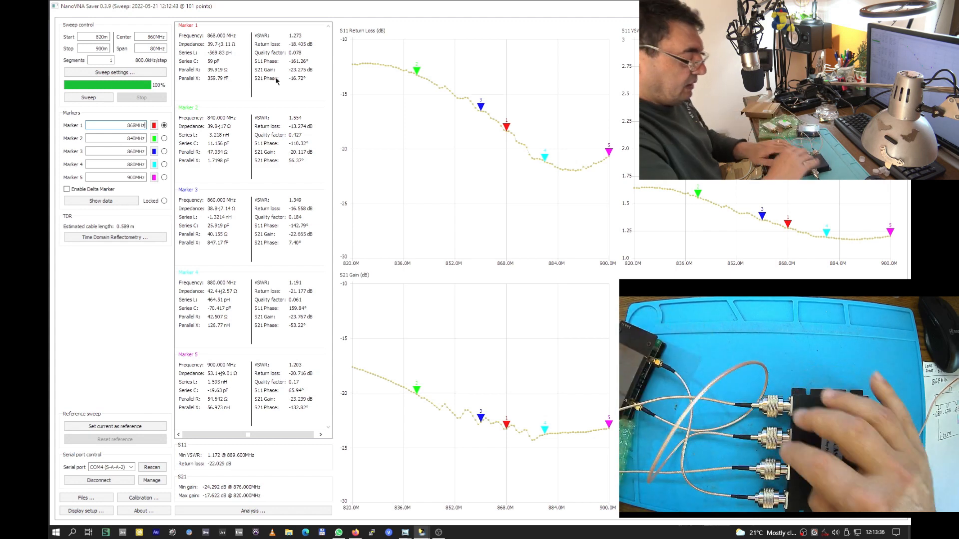
{"action": "left_click", "coordinate": [88, 97]}
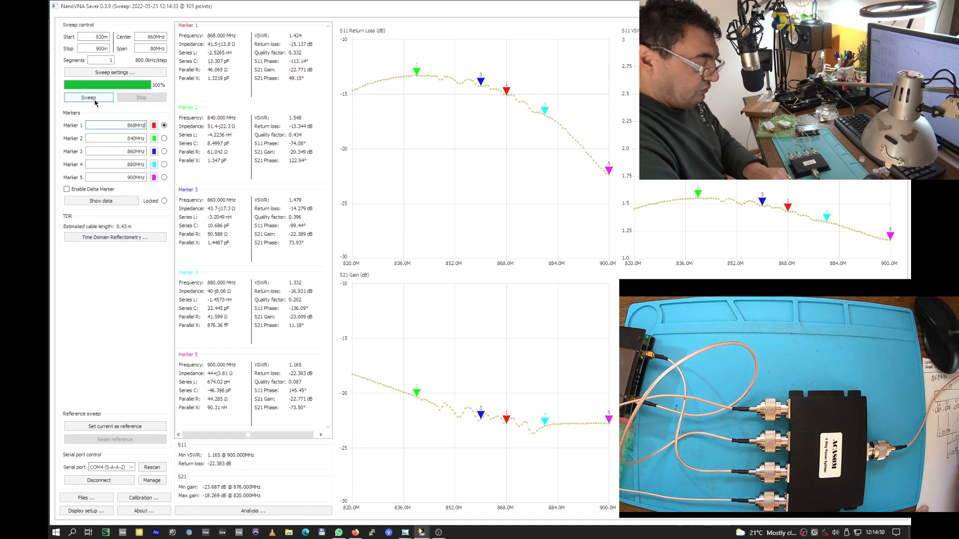
{"action": "left_click", "coordinate": [88, 96]}
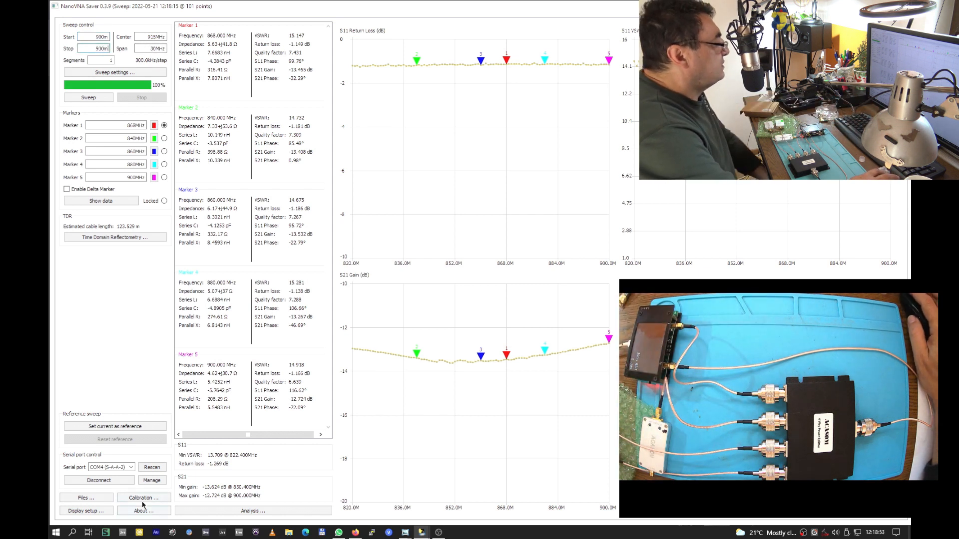
Load a saved calibration file, close the calibration window and sweep 900–930 MHz around 915 MHz.
{"action": "left_click", "coordinate": [142, 497]}
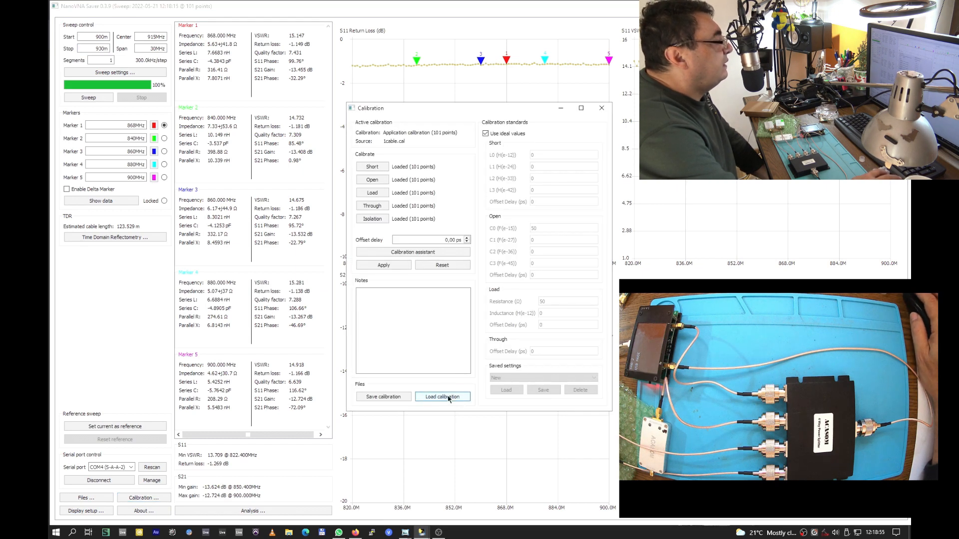
{"action": "left_click", "coordinate": [442, 397]}
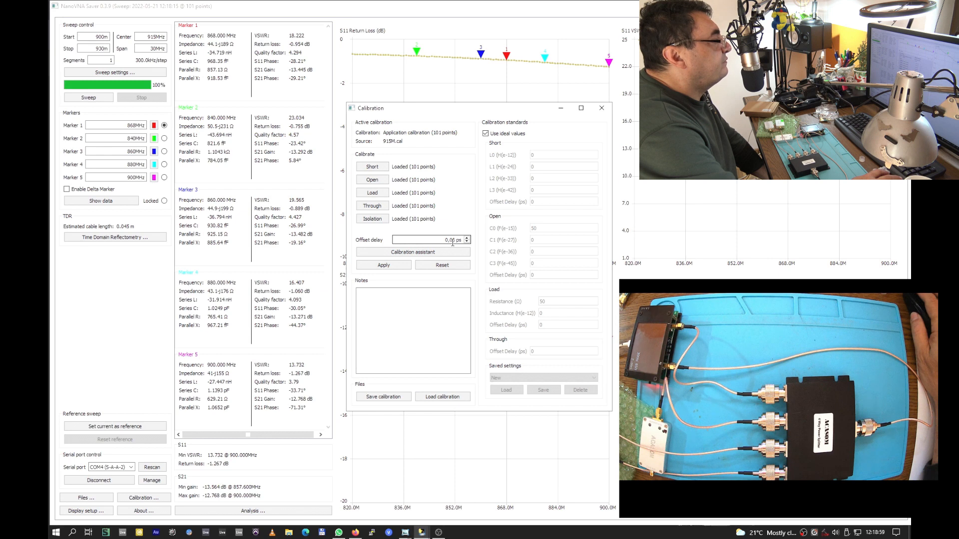
{"action": "left_click", "coordinate": [601, 108]}
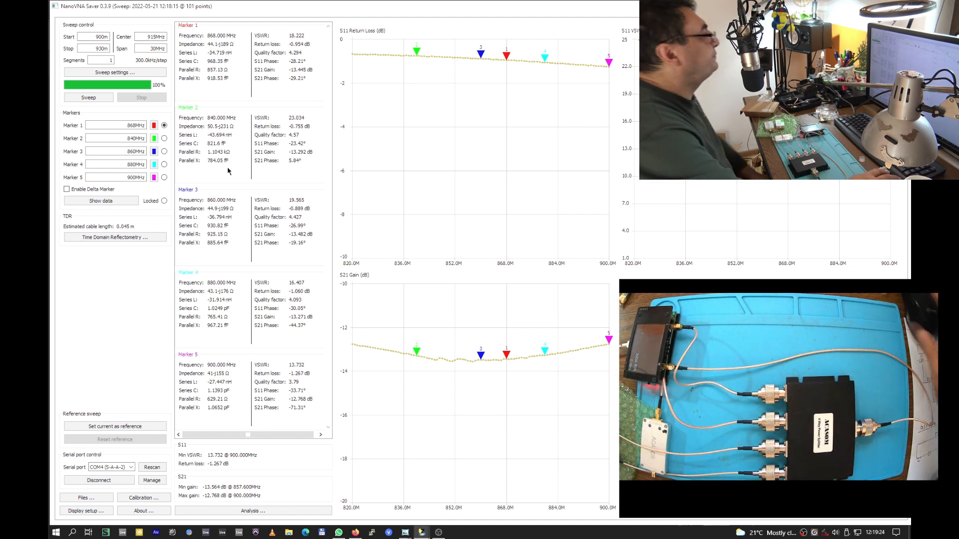
{"action": "left_click", "coordinate": [88, 97]}
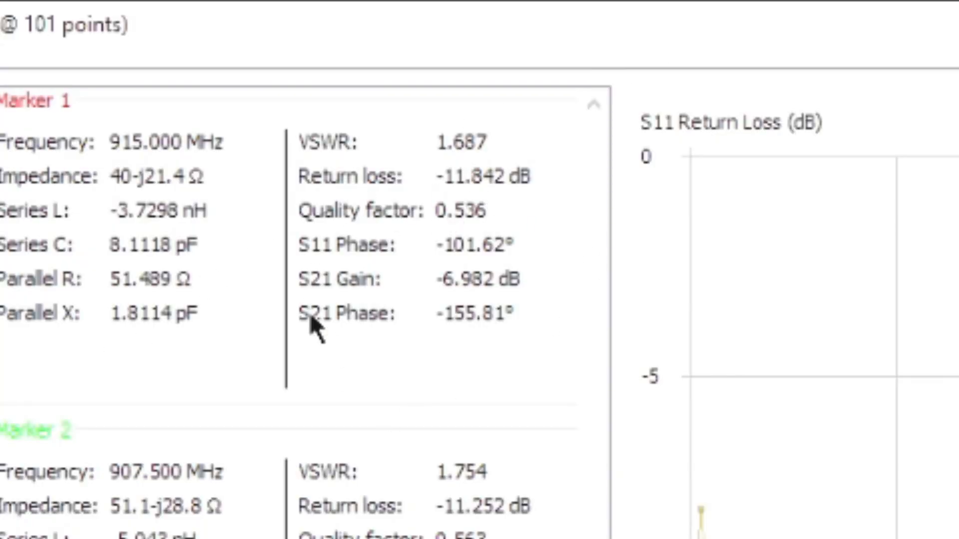
{"action": "mouse_move", "coordinate": [456, 314]}
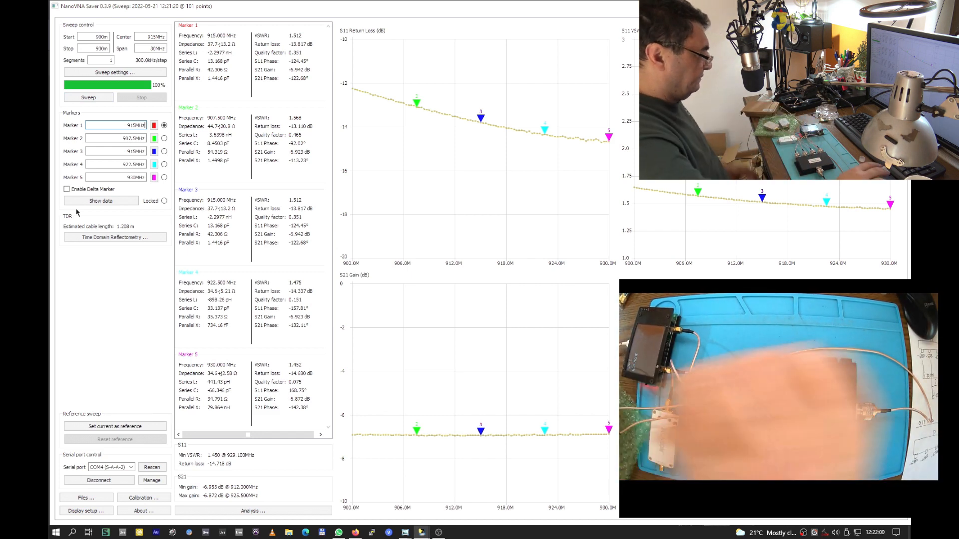
Sweep 900–930 MHz to read about -6.9 dB S21 gain at 915 MHz.
{"action": "left_click", "coordinate": [88, 97]}
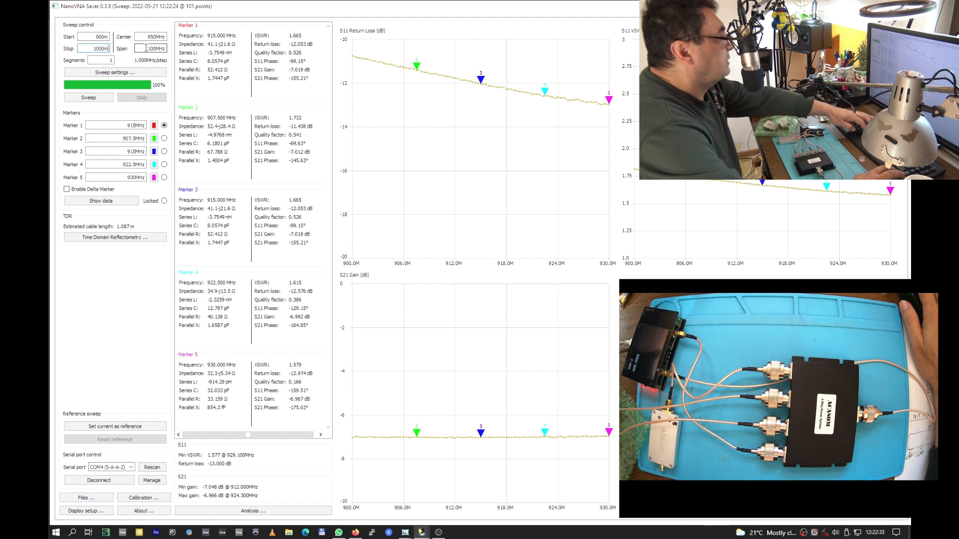
Sweep the widened 900–1000 MHz range repeatedly, revealing the return-loss dip near 980 MHz.
{"action": "left_click", "coordinate": [88, 97]}
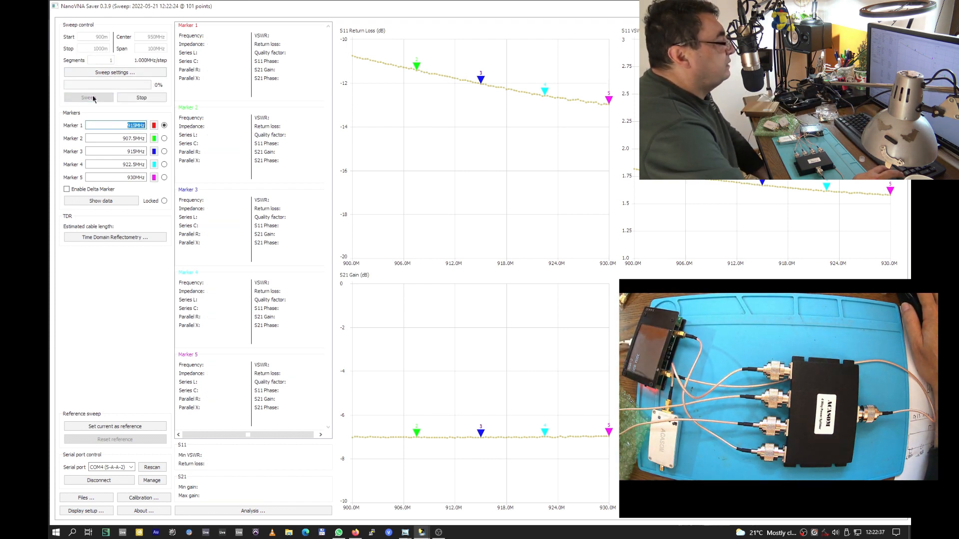
{"action": "left_click", "coordinate": [87, 97]}
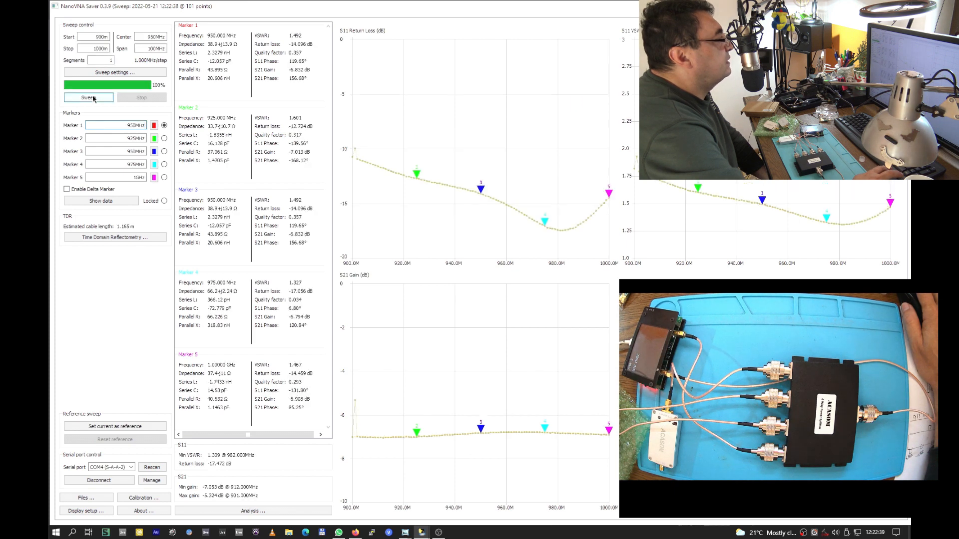
{"action": "left_click", "coordinate": [88, 97]}
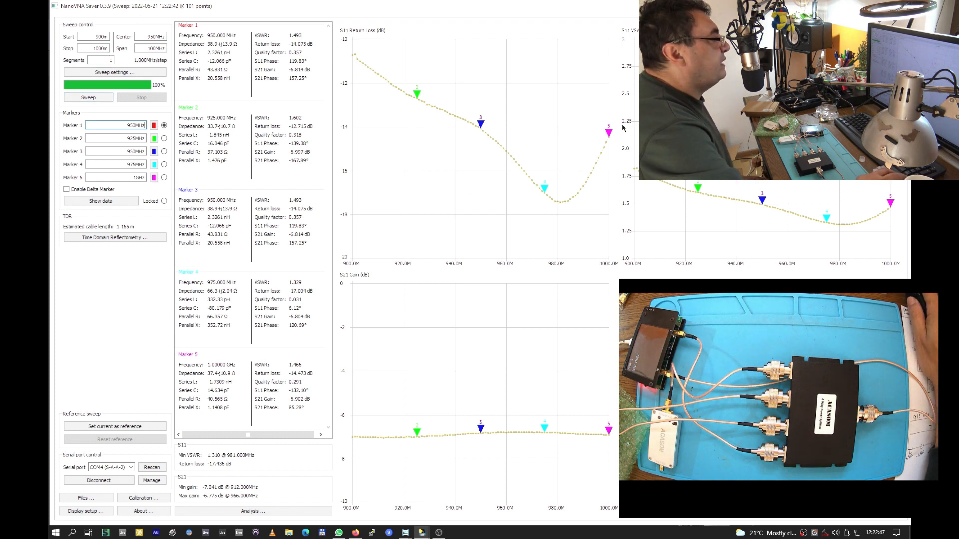
{"action": "mouse_move", "coordinate": [563, 204]}
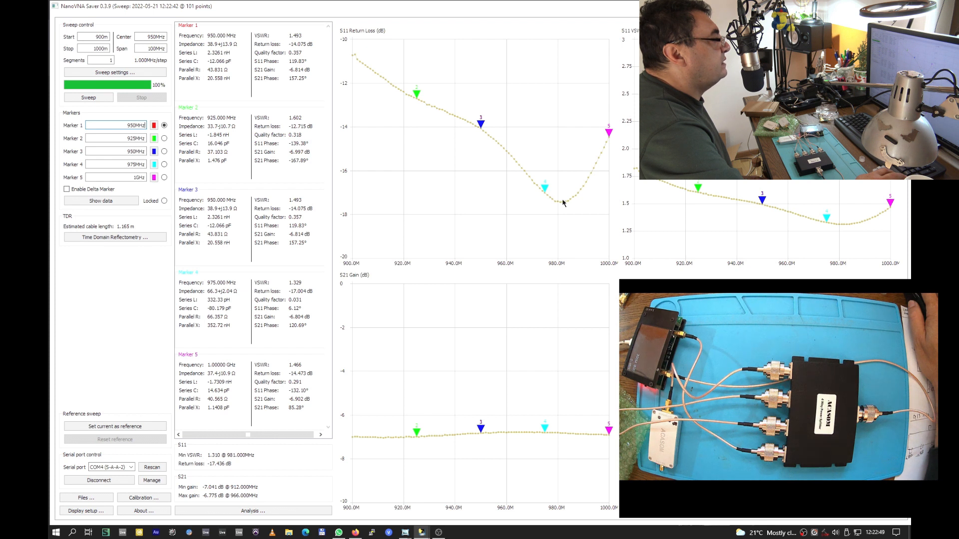
{"action": "mouse_move", "coordinate": [360, 159]}
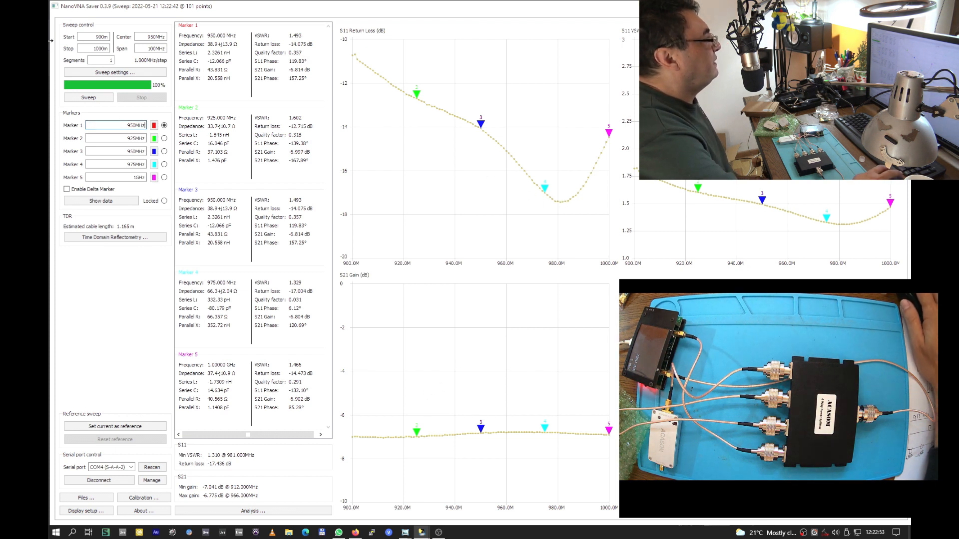
{"action": "left_click", "coordinate": [95, 48]}
{"action": "type", "text": "930m"}
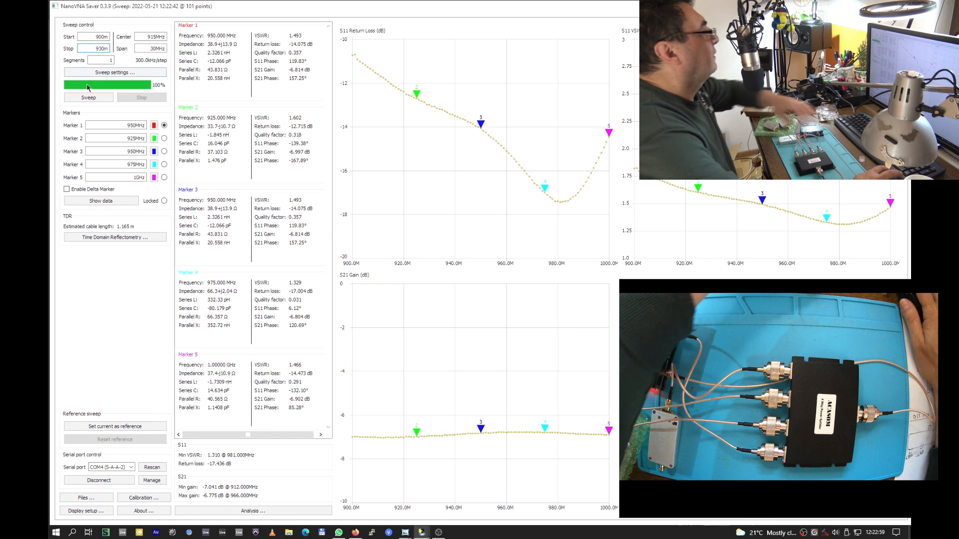
Sweep 900–930 MHz between two splitter outputs to read about -22 dB S21 isolation at 915 MHz.
{"action": "left_click", "coordinate": [88, 96]}
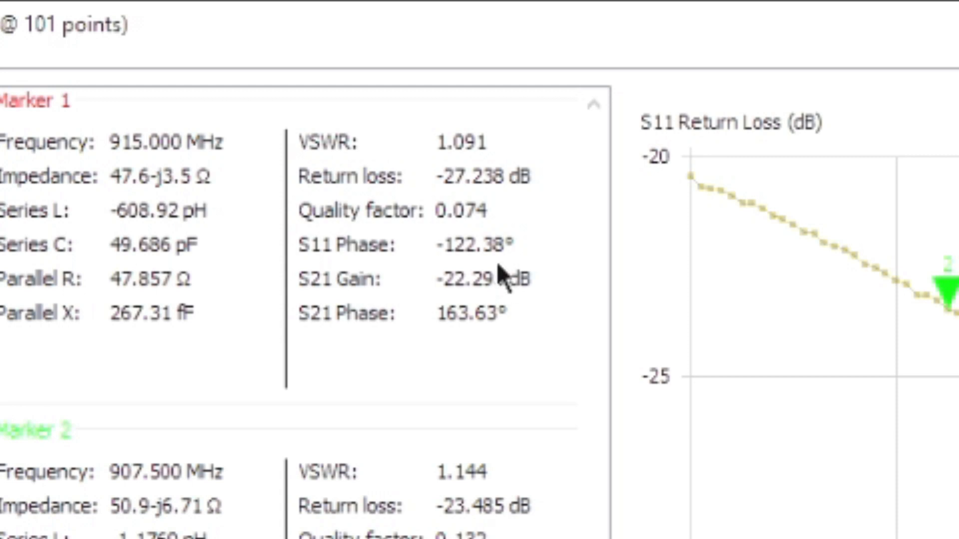
{"action": "mouse_move", "coordinate": [441, 250]}
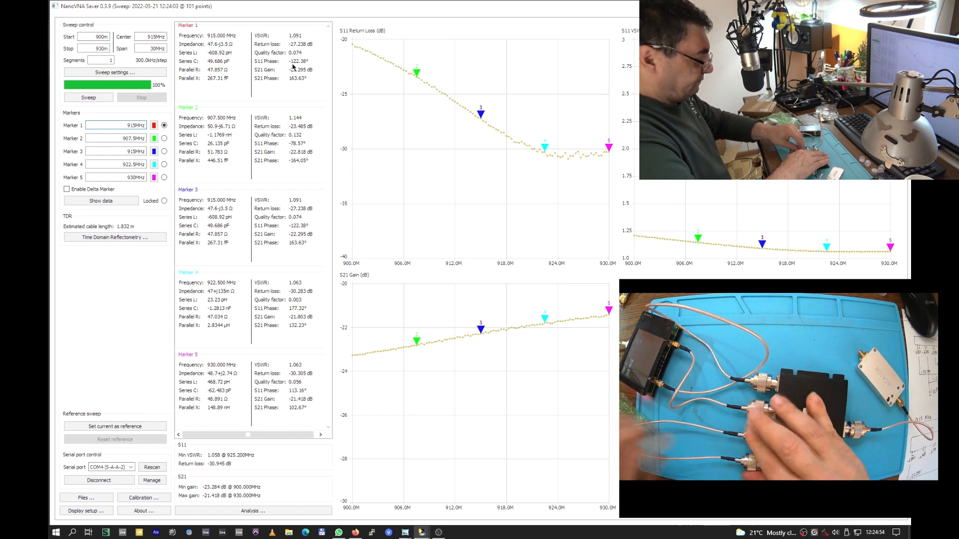
{"action": "left_click", "coordinate": [88, 97]}
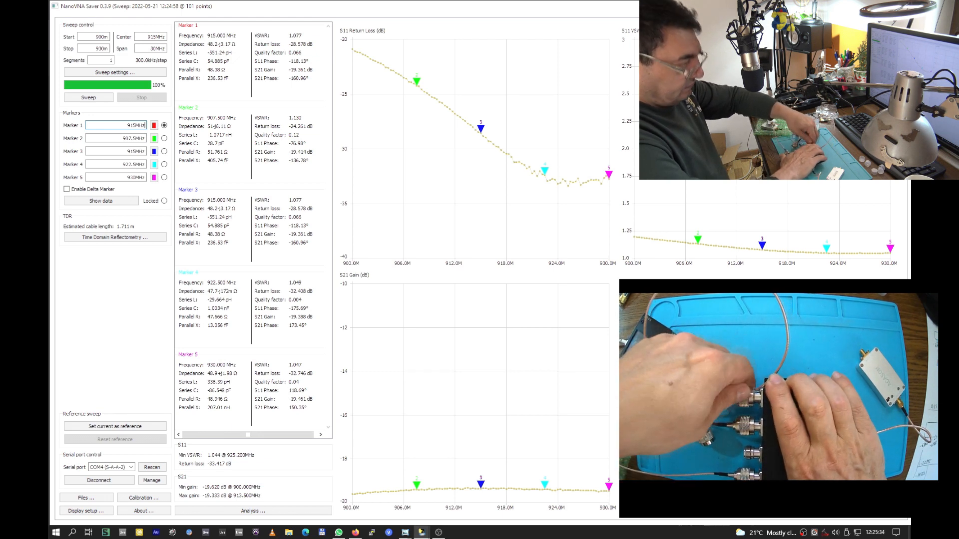
Sweep again for the next output pair, showing roughly -19 dB S21 across 900–930 MHz.
{"action": "left_click", "coordinate": [88, 97]}
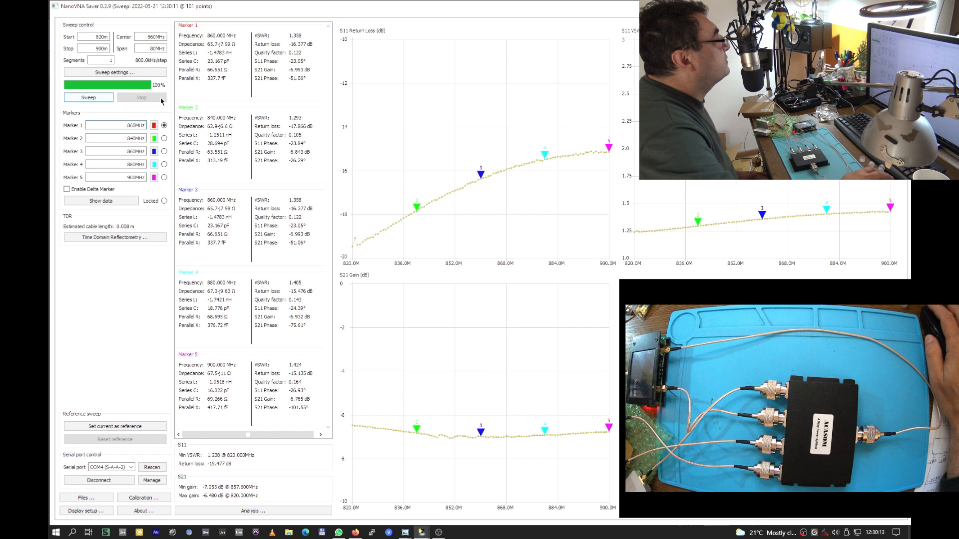
Set Marker 1 to 868MHz to read the reverse-path S21 gain and return loss.
{"action": "left_click", "coordinate": [115, 126]}
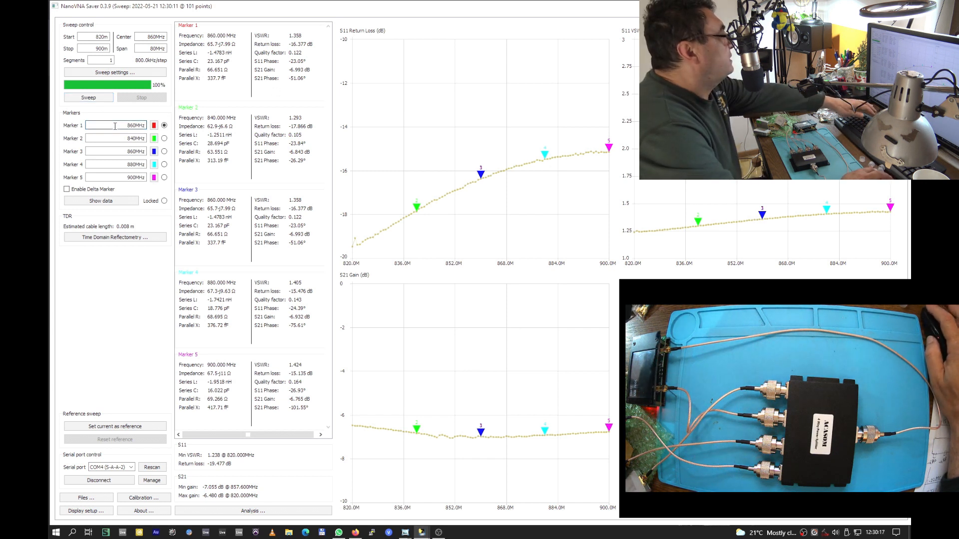
{"action": "type", "text": "868MHz"}
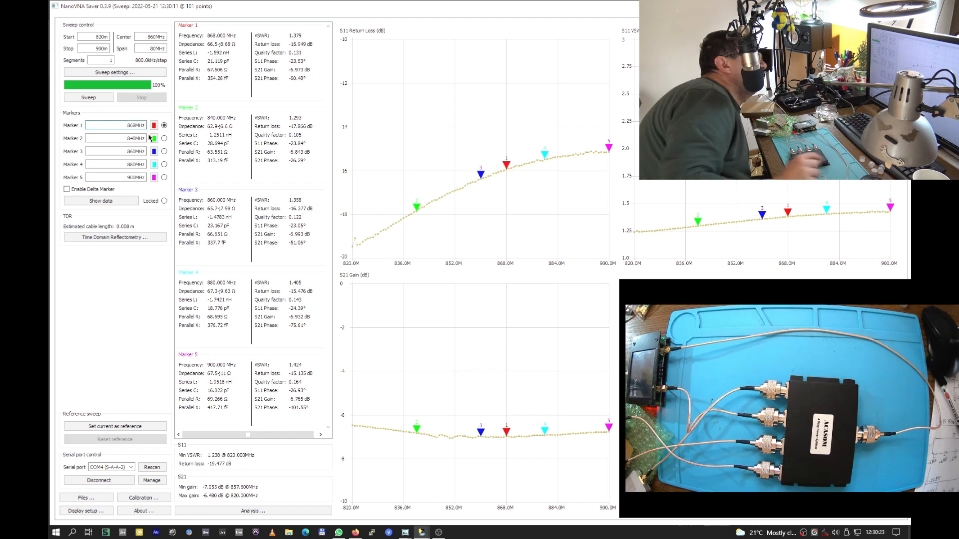